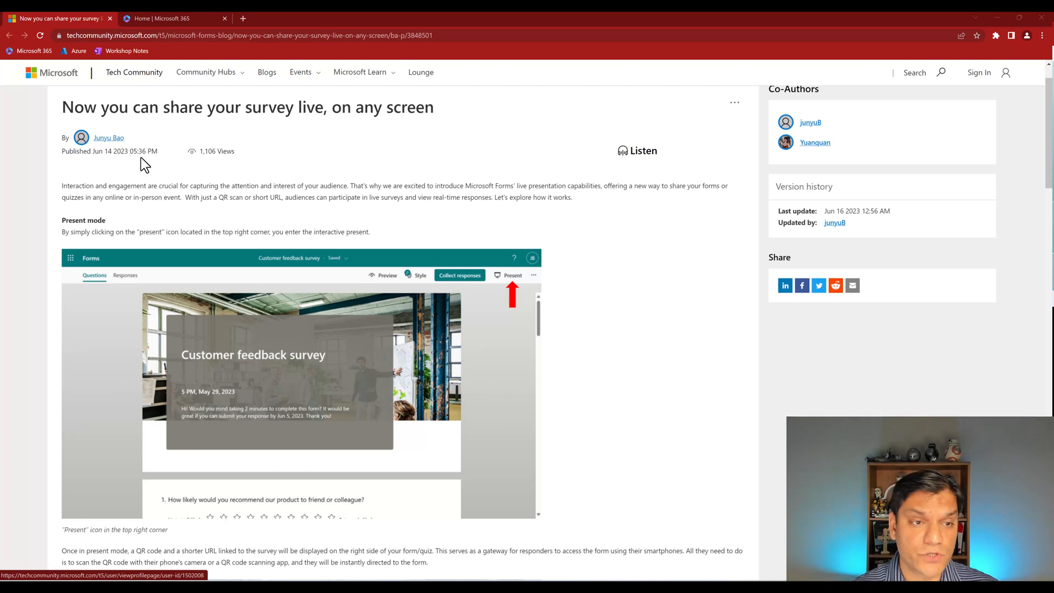
pyautogui.moveTo(490, 292)
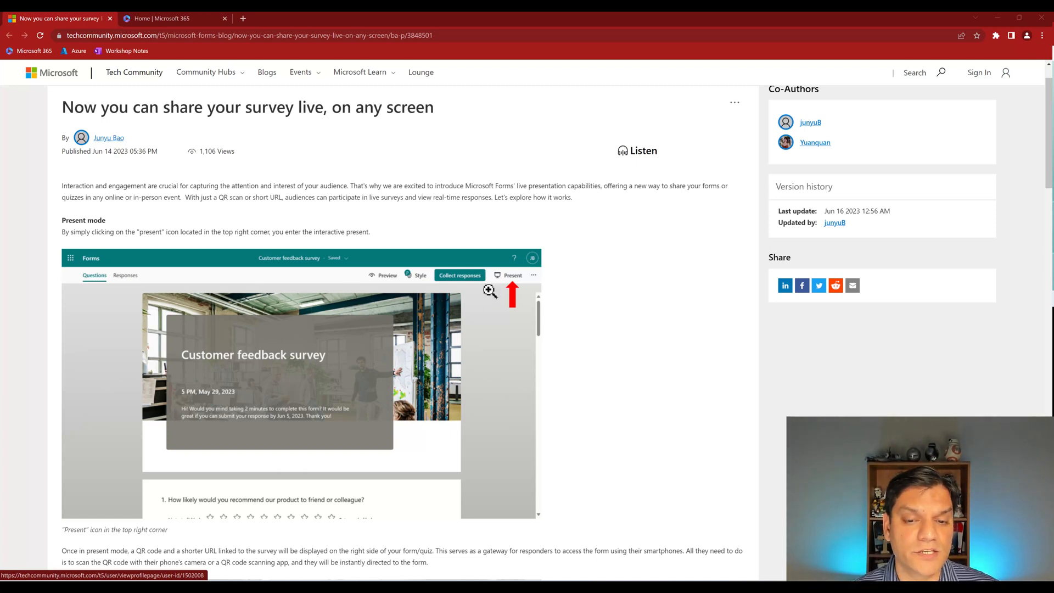
pyautogui.moveTo(507, 362)
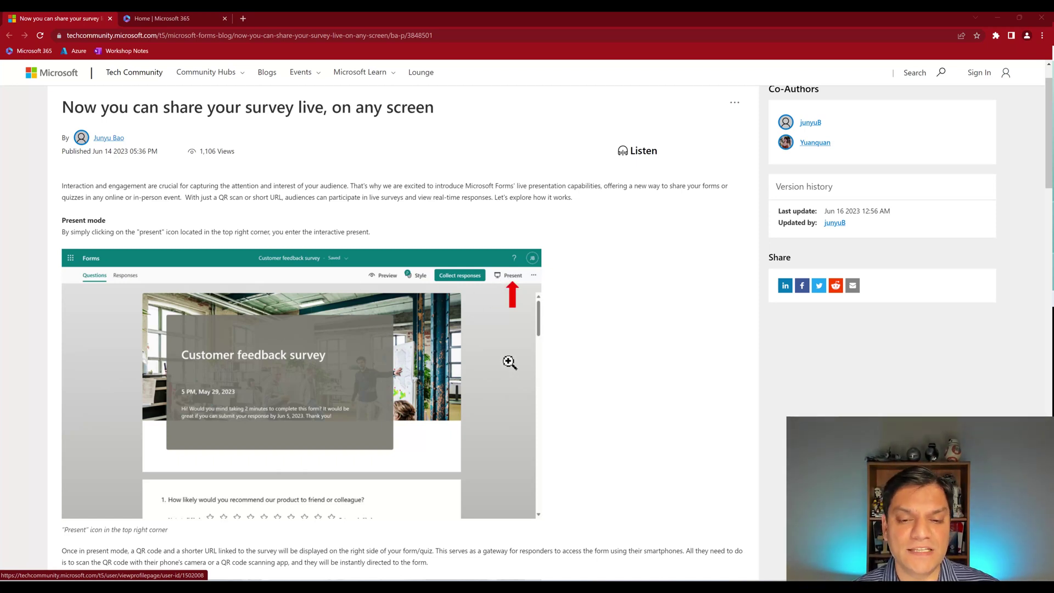
# Read down the Tech Community post on sharing surveys live, then go to Microsoft 365 home.
pyautogui.scroll(-3)
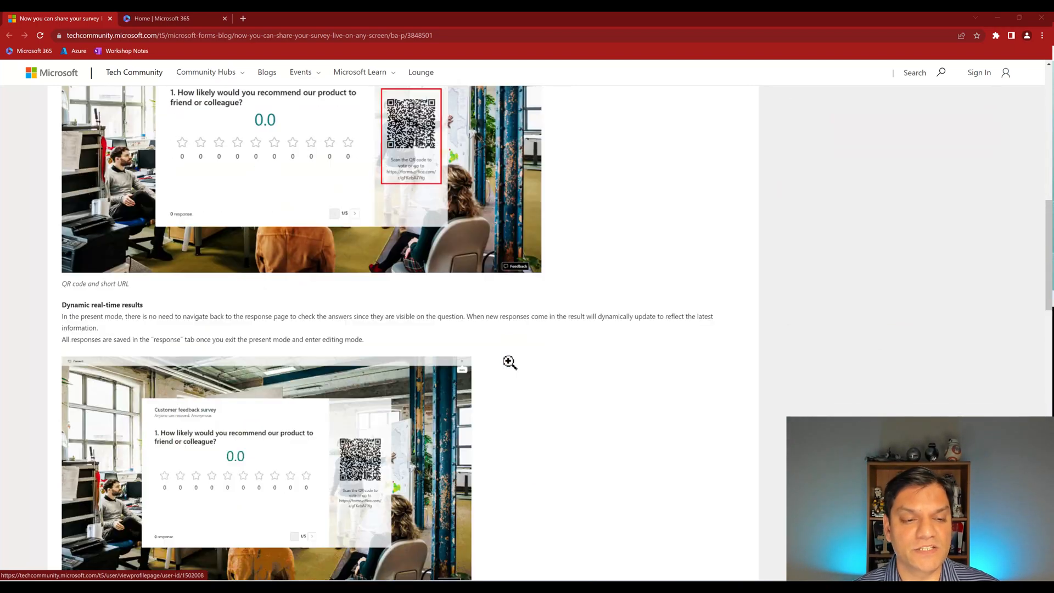
pyautogui.scroll(-3)
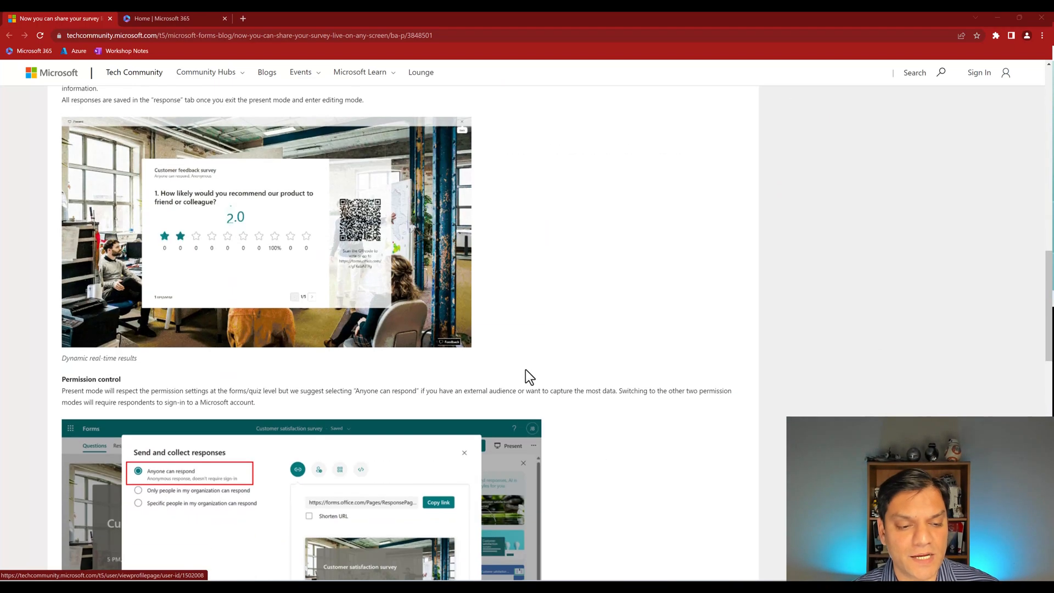
pyautogui.scroll(-3)
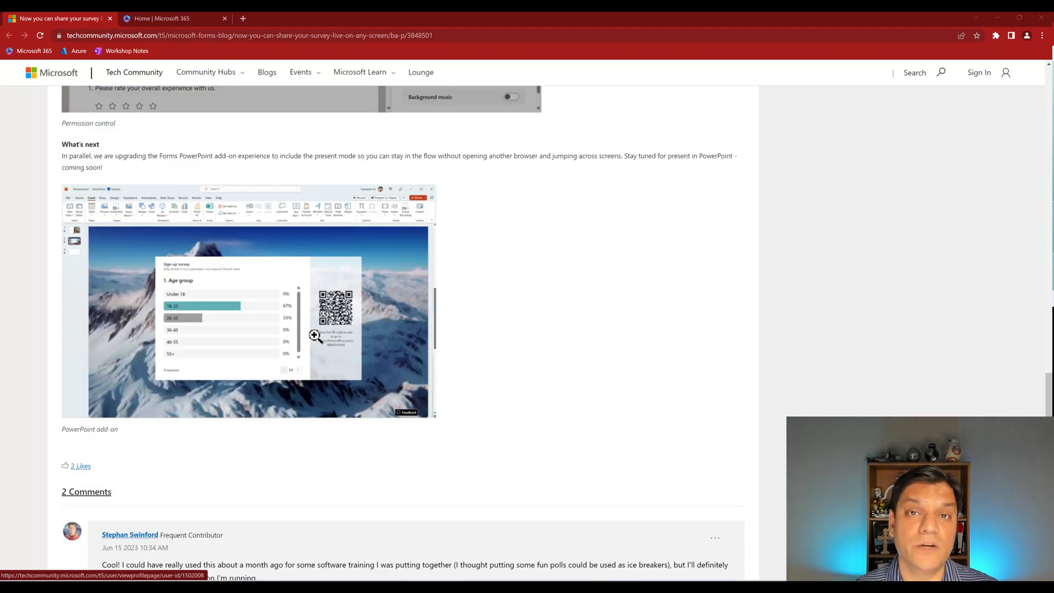
pyautogui.click(164, 18)
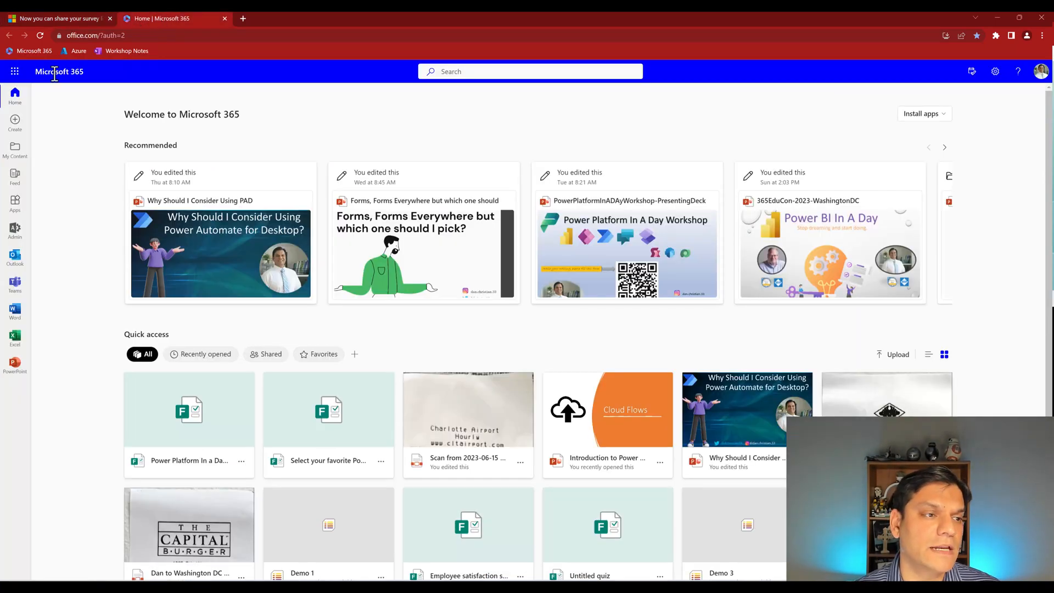
# From the app launcher, reach Forms and load the Power Platform In a Day Workshop form.
pyautogui.click(15, 73)
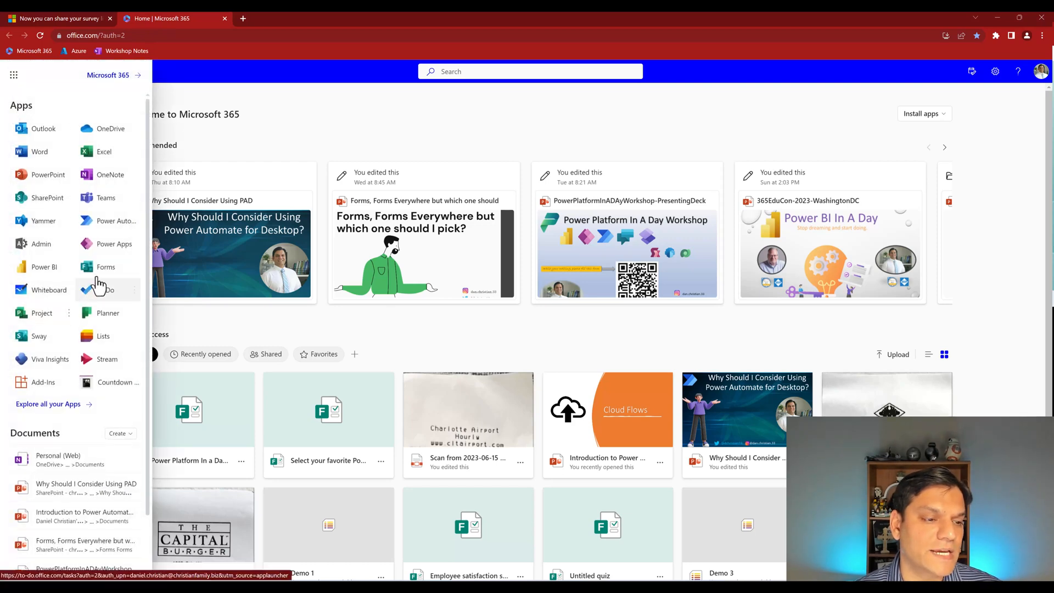
pyautogui.click(107, 267)
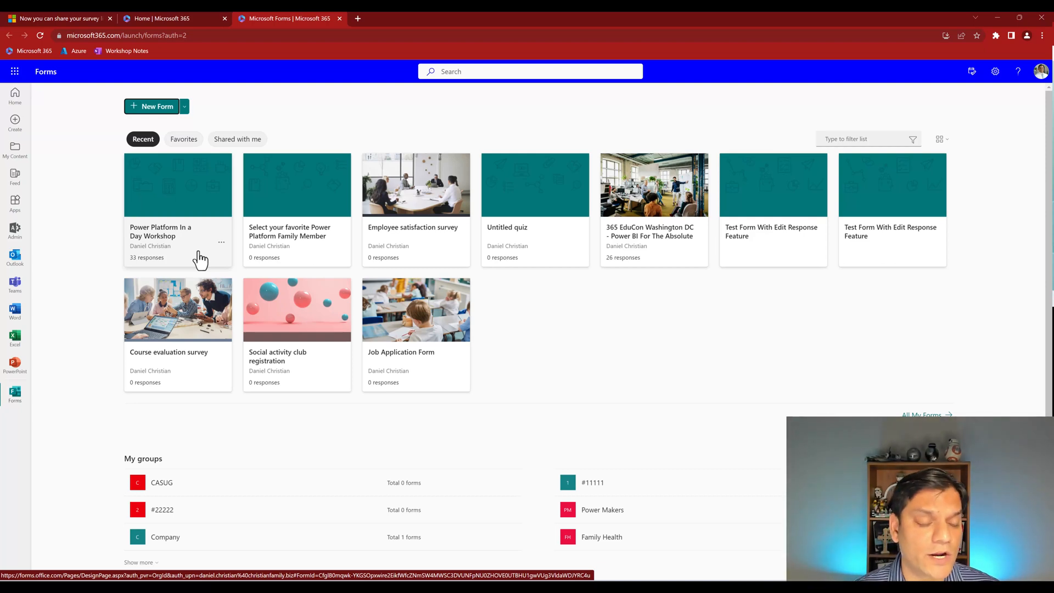
pyautogui.click(165, 185)
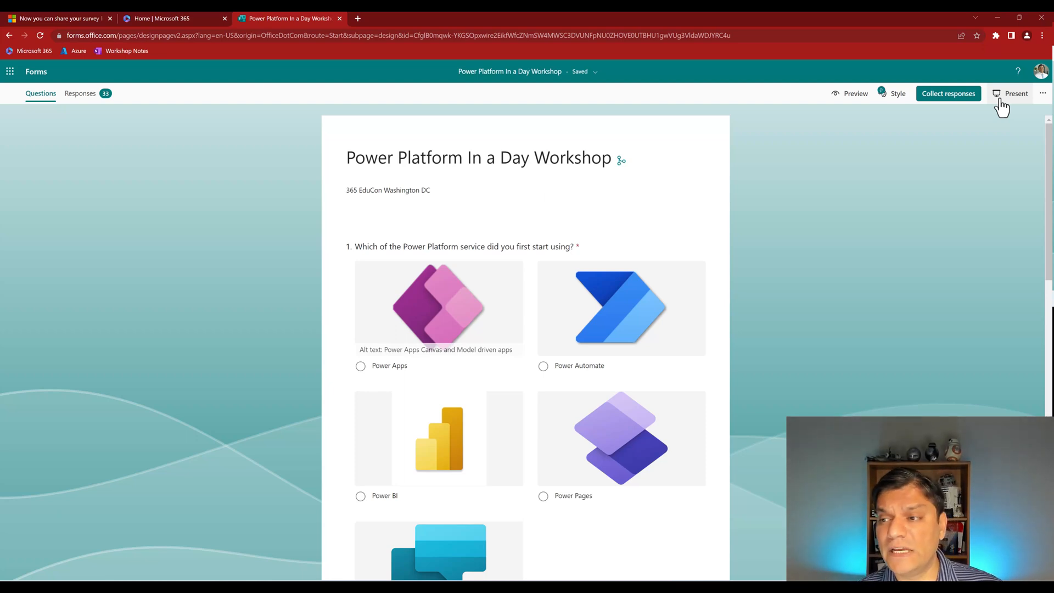
# Present the survey live with its QR code and advance through the results up to the slide-deck question.
pyautogui.click(1011, 94)
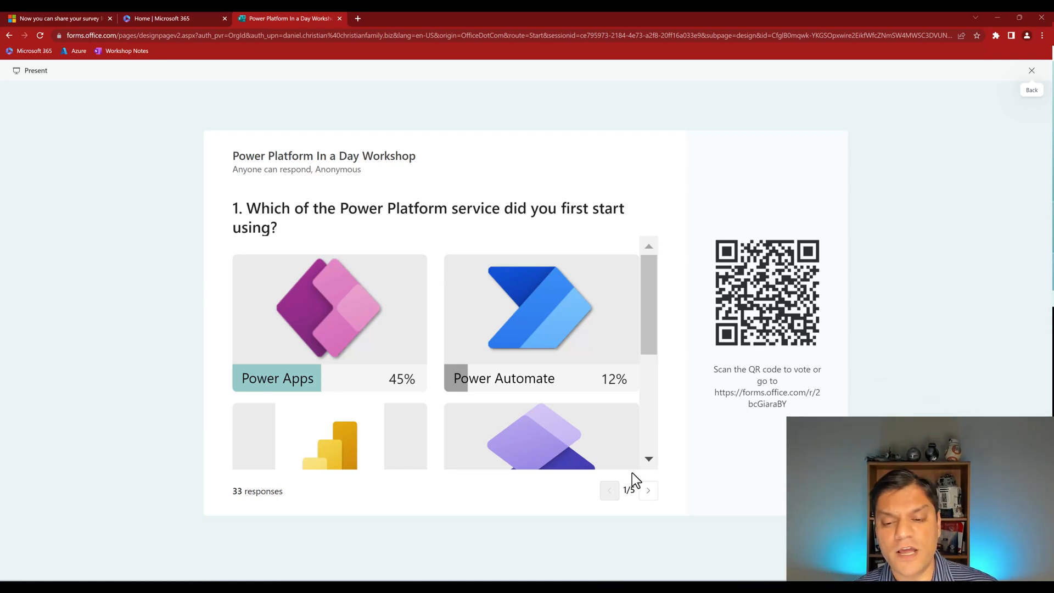
pyautogui.moveTo(610, 501)
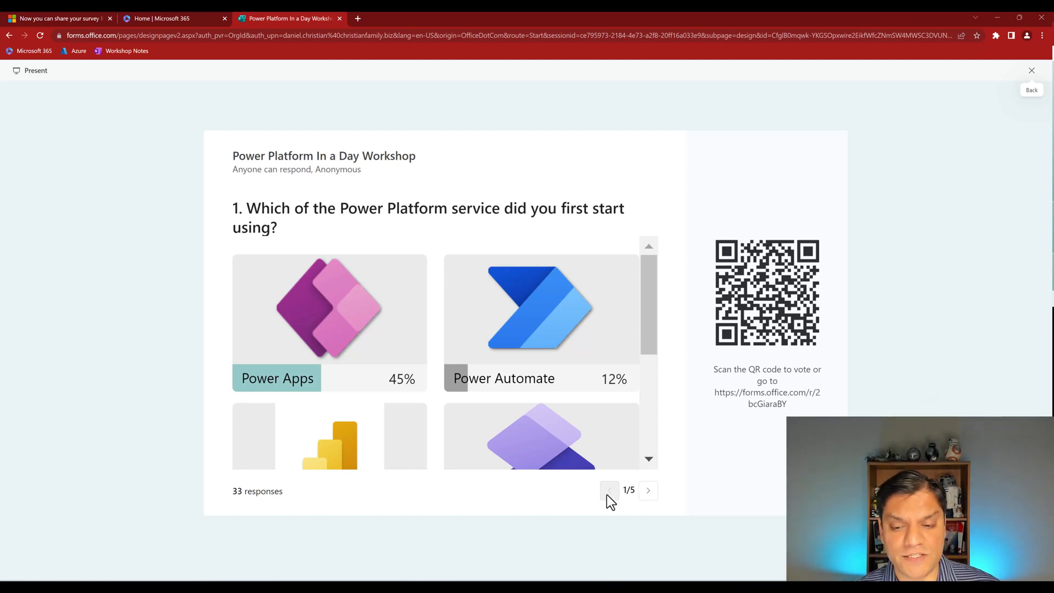
pyautogui.moveTo(627, 505)
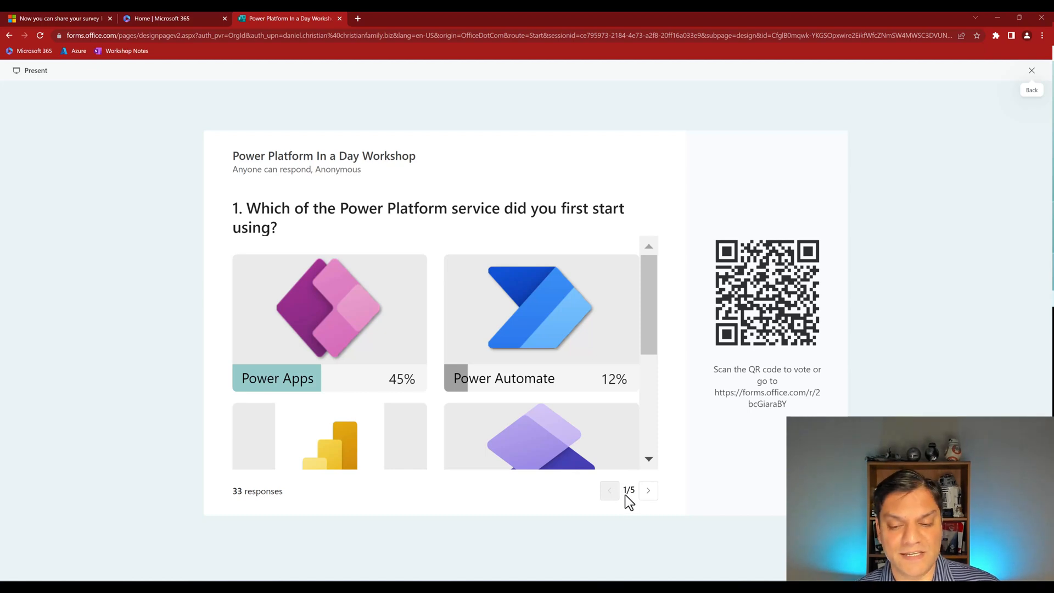
pyautogui.moveTo(648, 491)
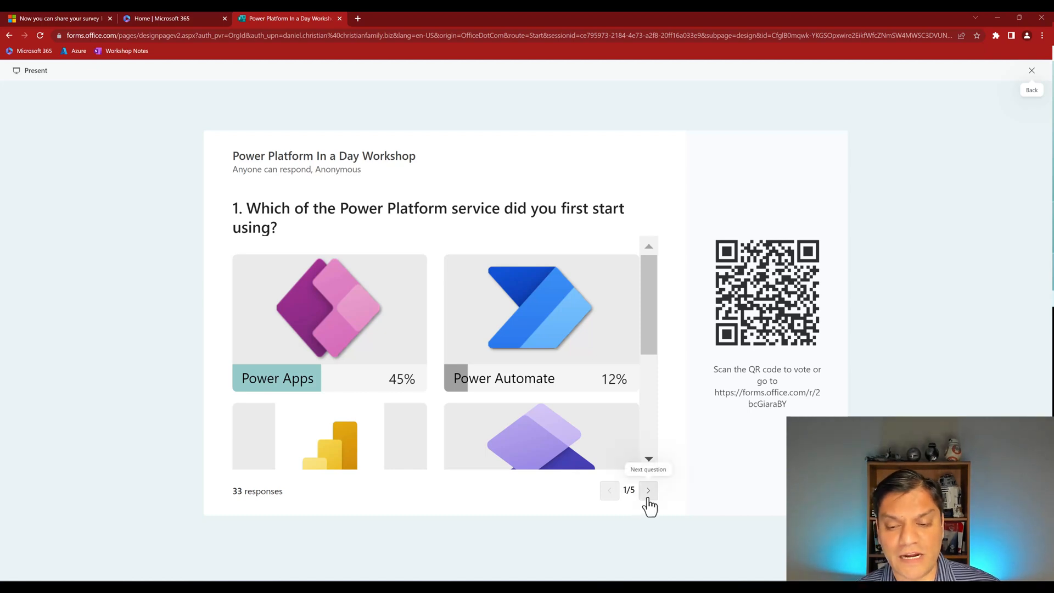
pyautogui.click(648, 490)
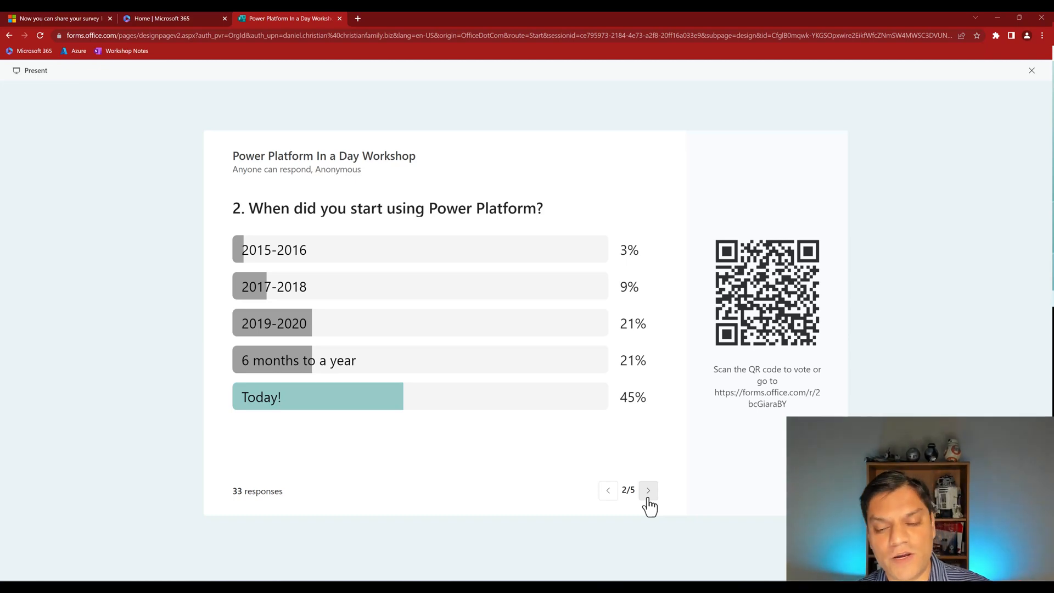
pyautogui.click(648, 490)
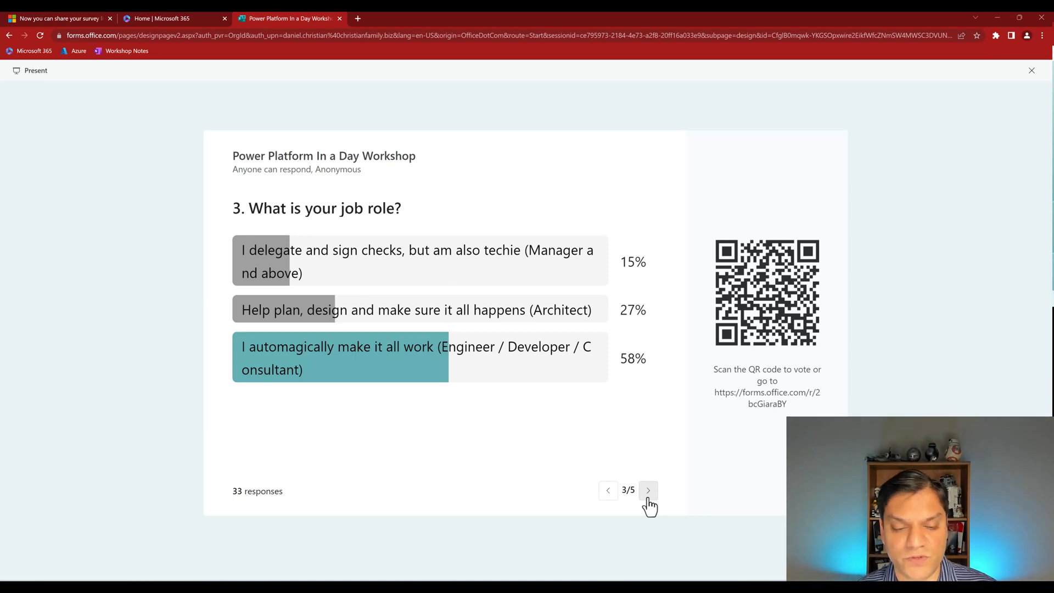
pyautogui.click(648, 490)
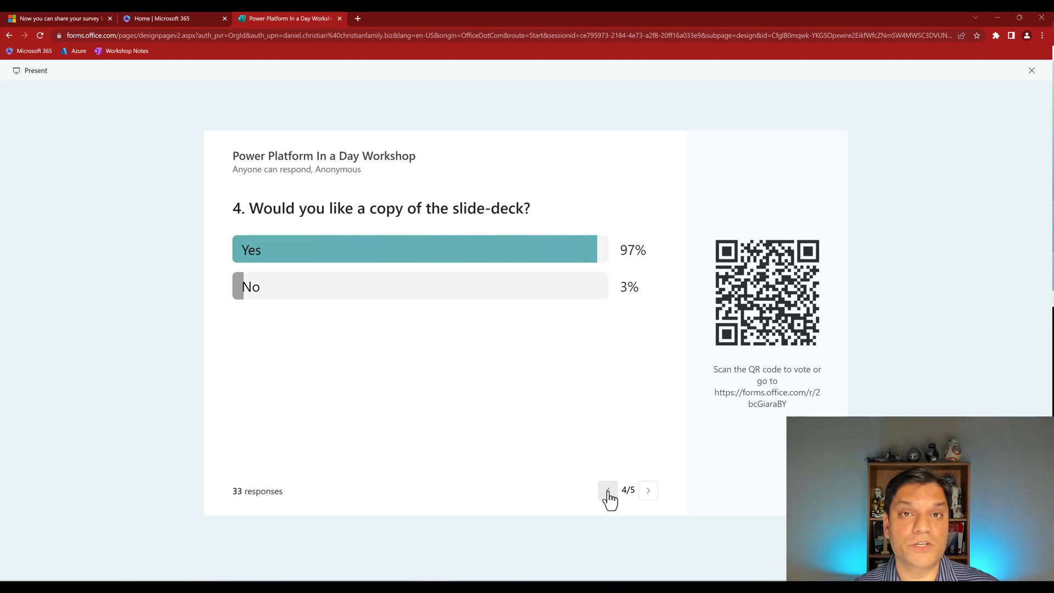
pyautogui.moveTo(604, 563)
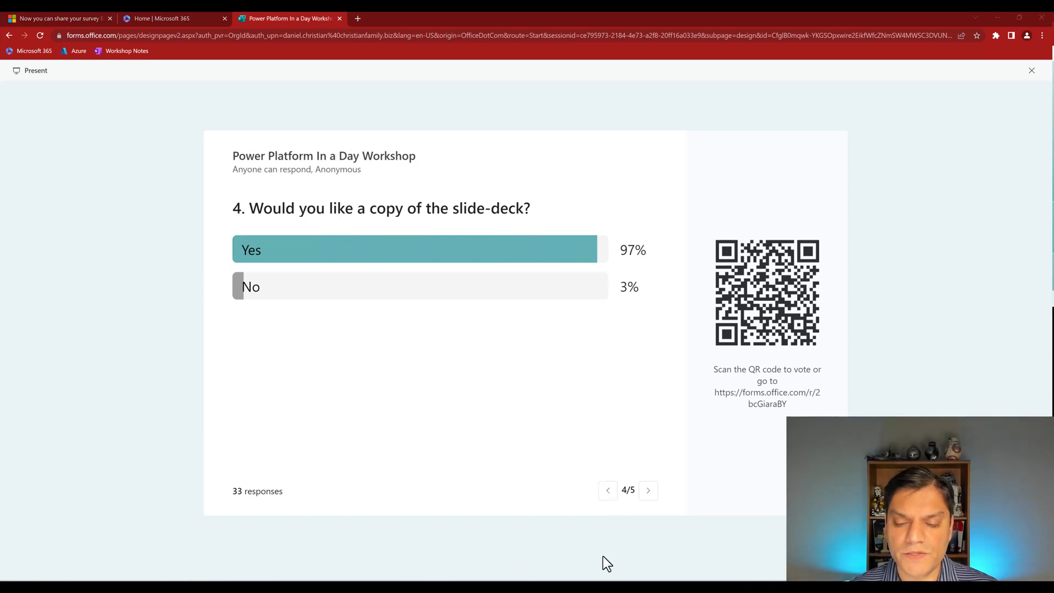
# Return to the first question's live results and look through its answer options.
pyautogui.click(609, 490)
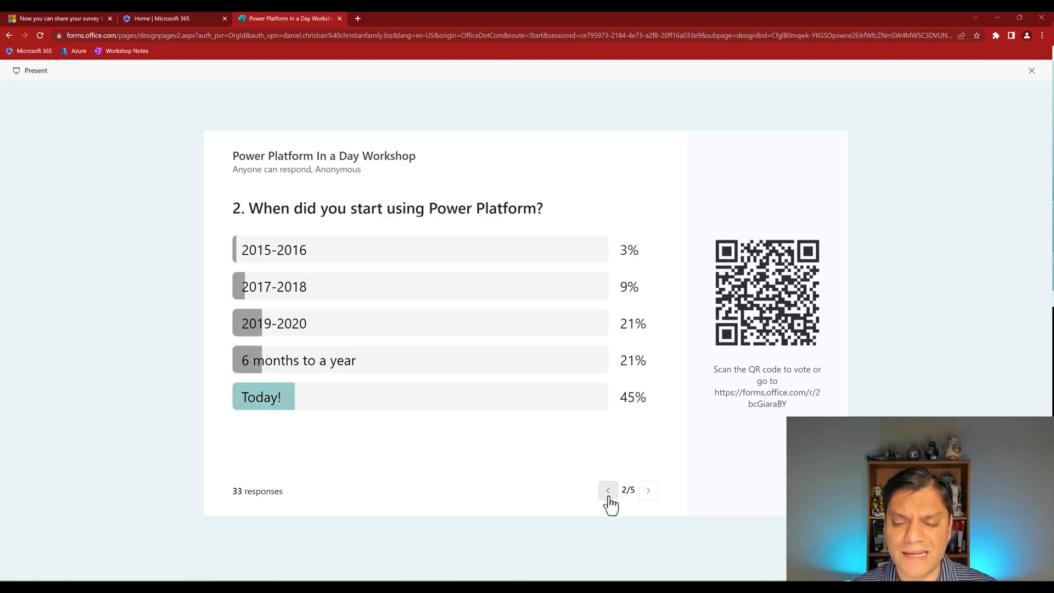
pyautogui.click(608, 489)
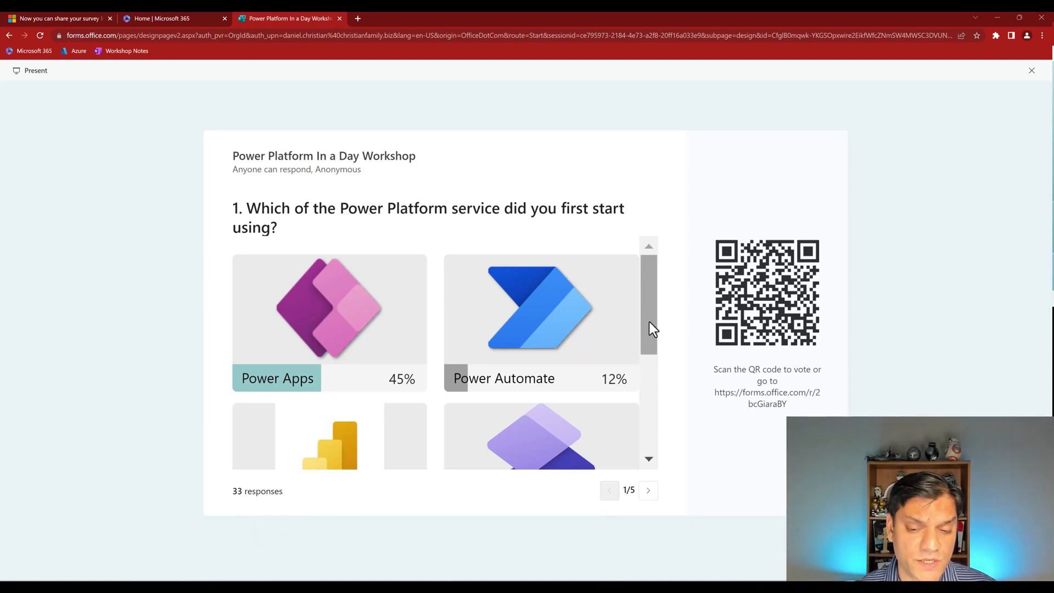
pyautogui.scroll(-3)
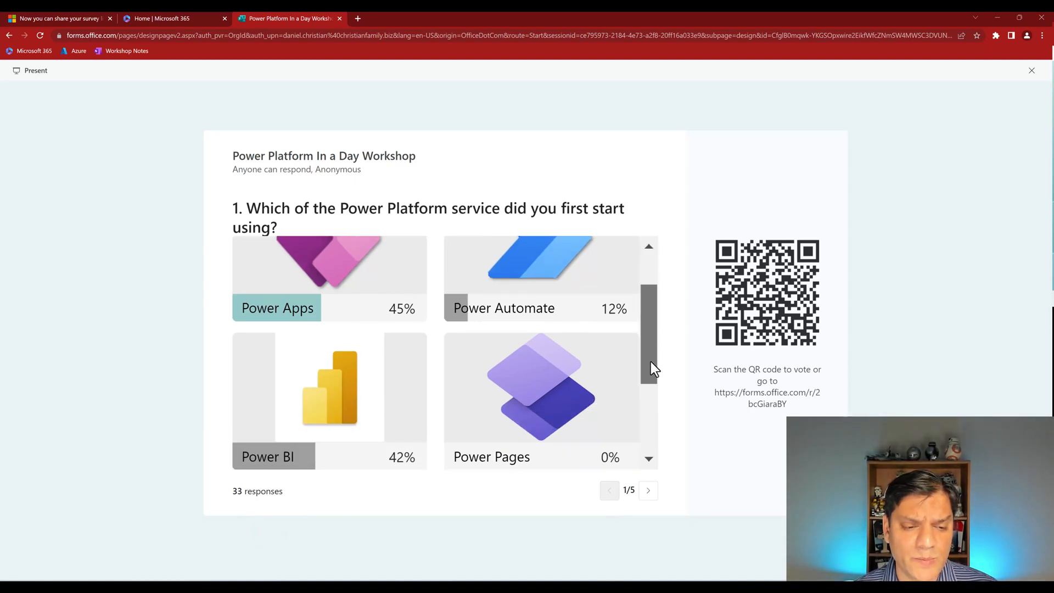
pyautogui.scroll(-3)
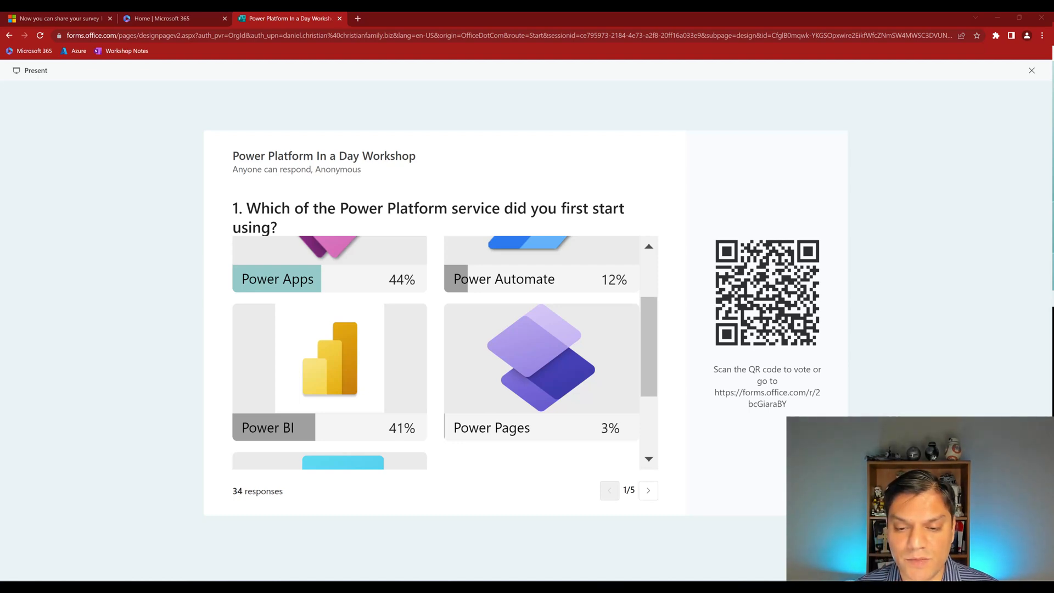
pyautogui.moveTo(604, 425)
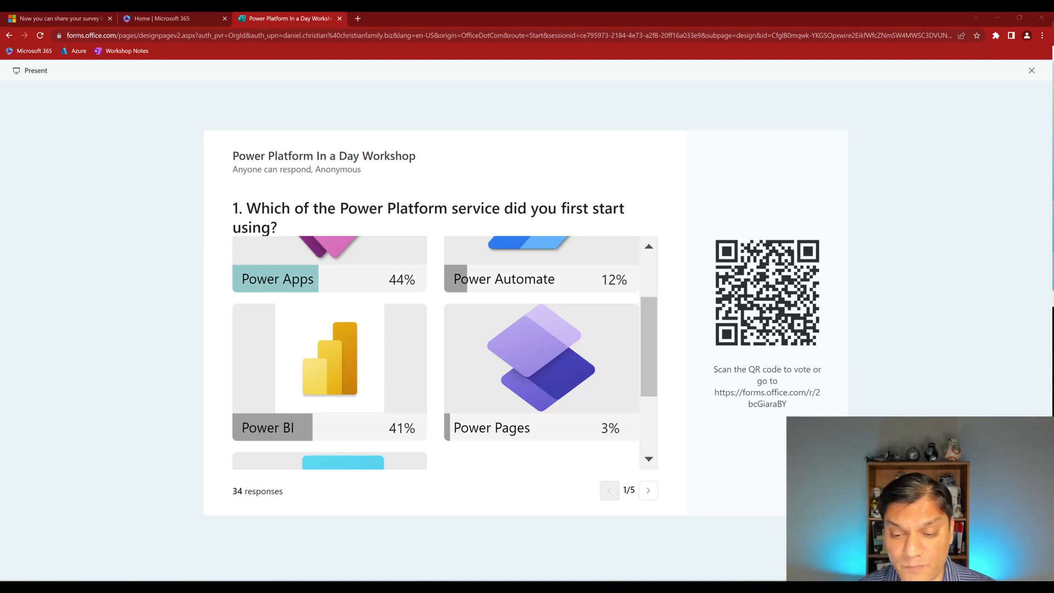
pyautogui.moveTo(820, 344)
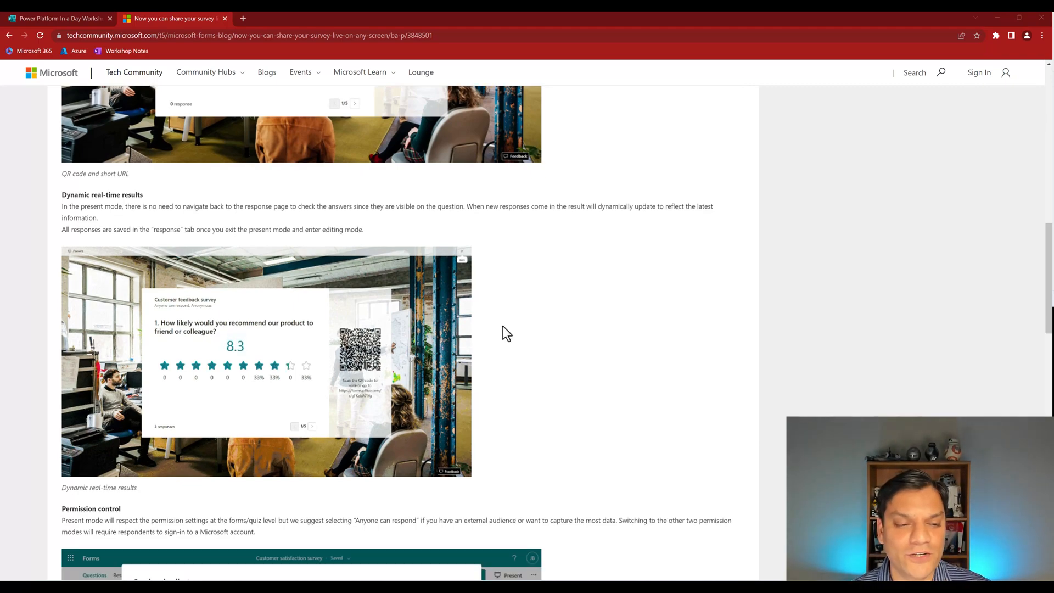
# Read the post's closing 'What's next' section about the Forms PowerPoint add-on.
pyautogui.scroll(-3)
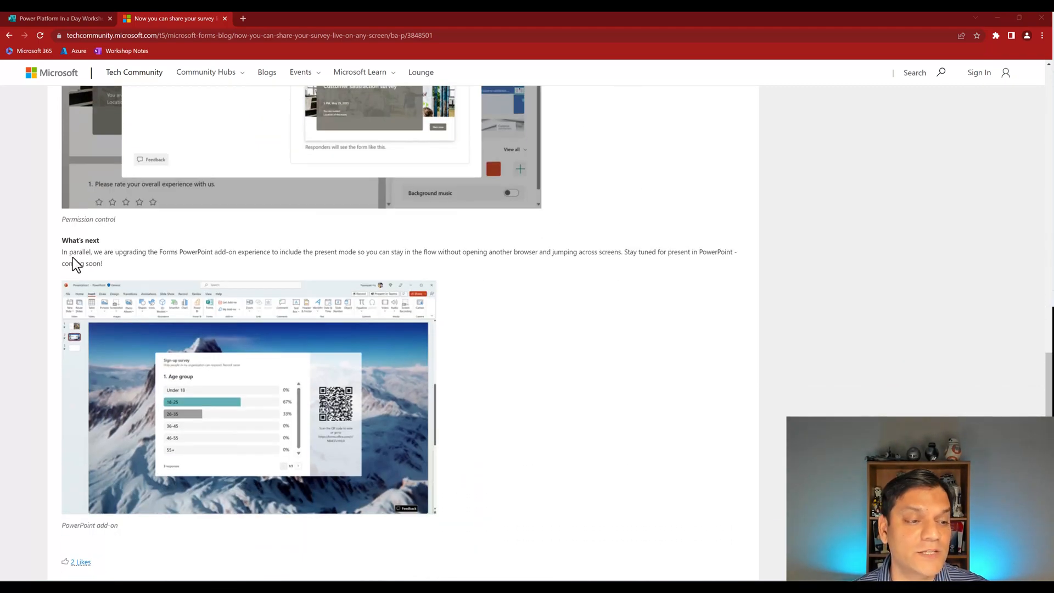
pyautogui.moveTo(89, 267)
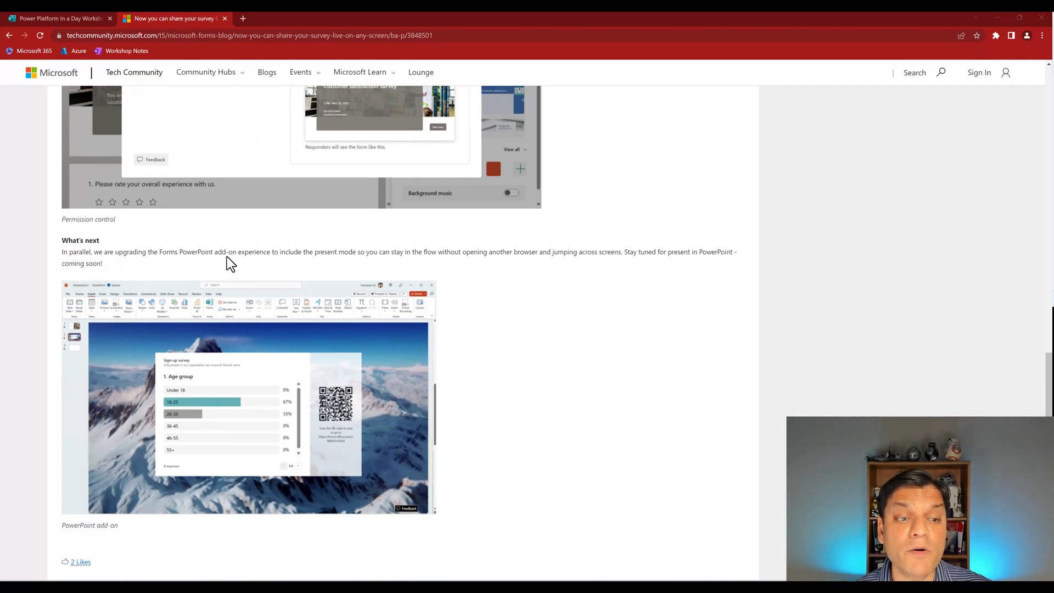
pyautogui.moveTo(570, 314)
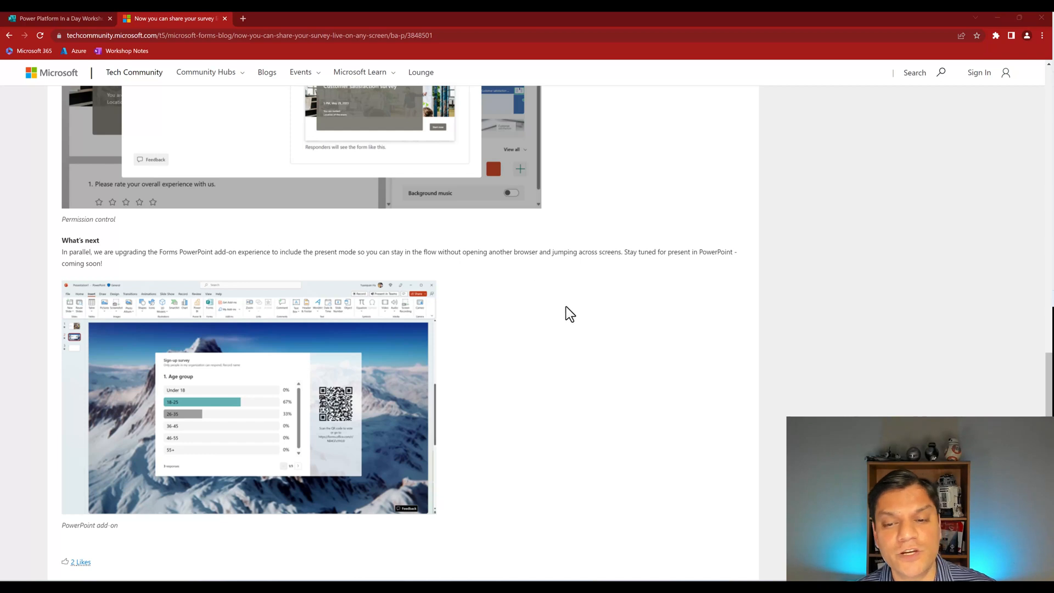
pyautogui.moveTo(613, 334)
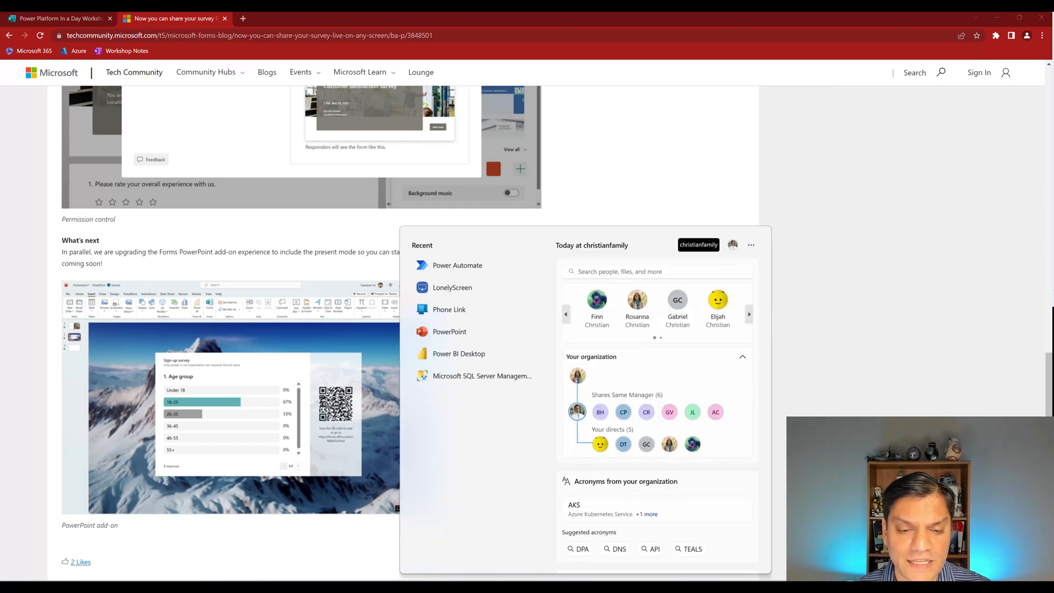
# Start a new blank PowerPoint presentation, give the slide the Blank layout, and bring up My Add-ins.
pyautogui.click(451, 332)
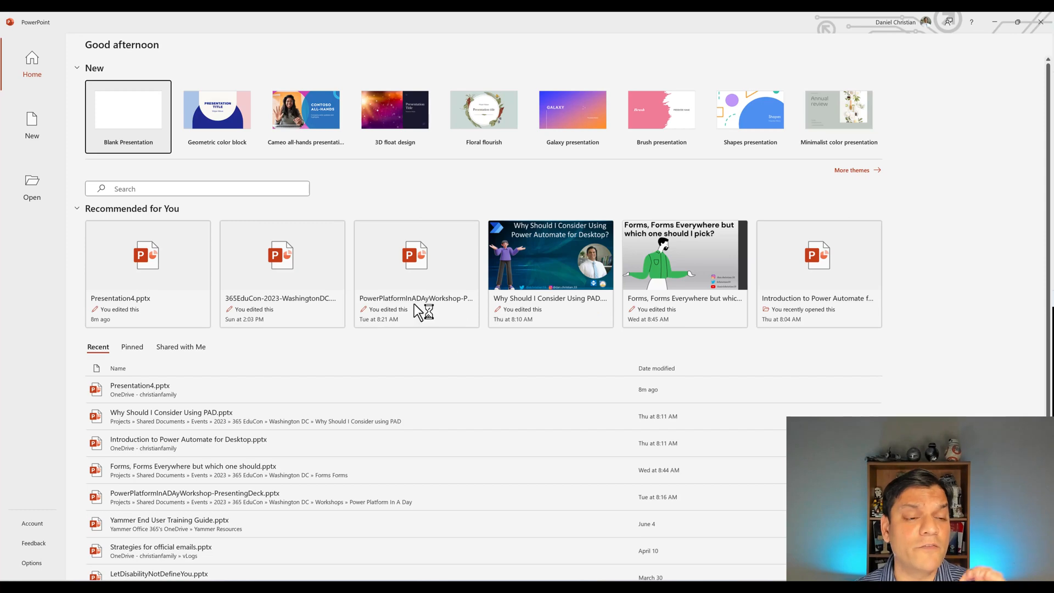
pyautogui.click(127, 109)
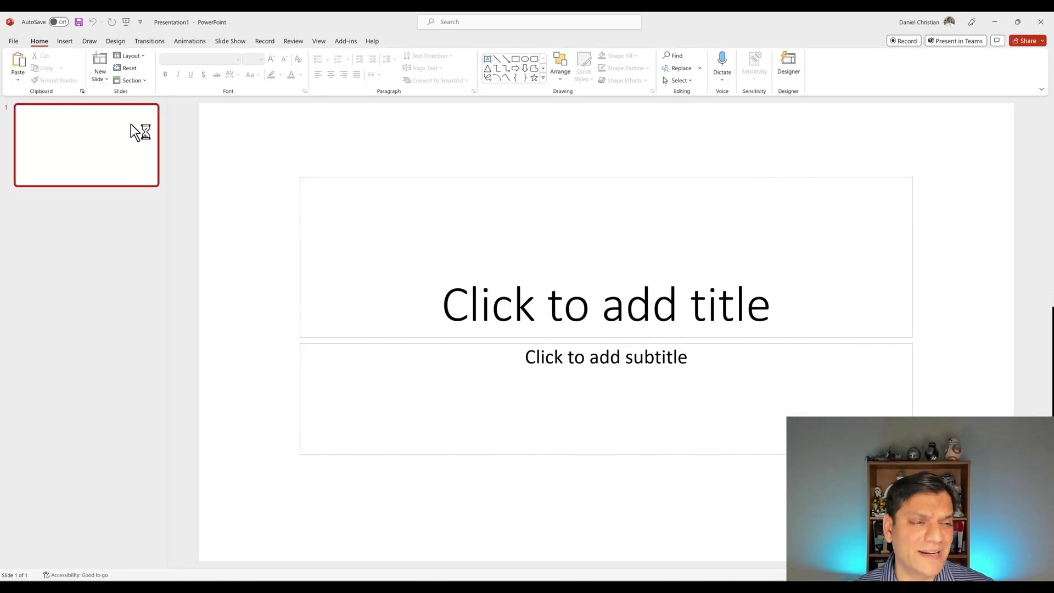
pyautogui.click(129, 54)
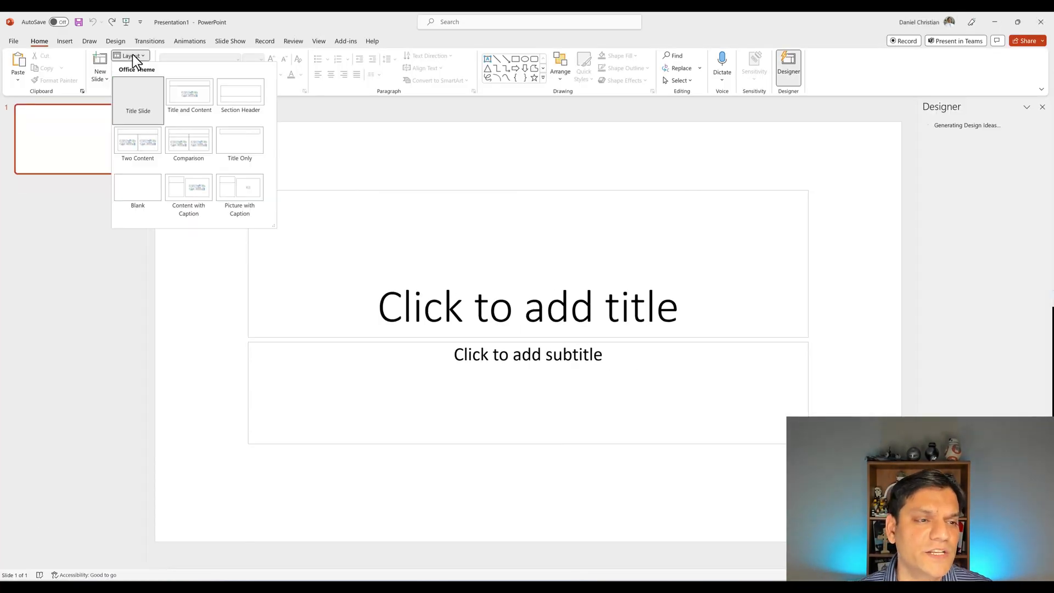
pyautogui.click(138, 186)
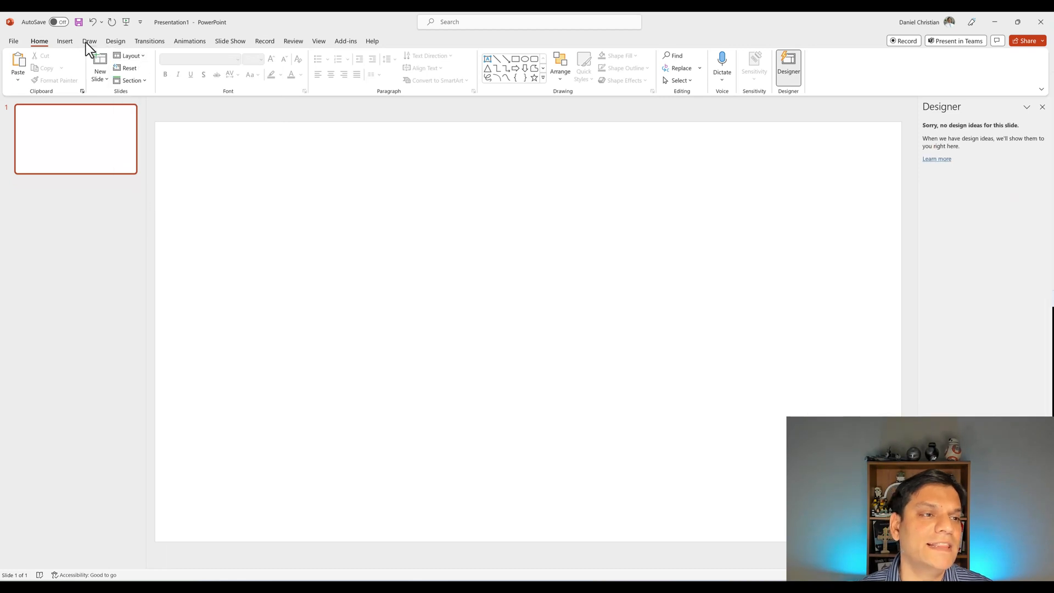
pyautogui.click(65, 41)
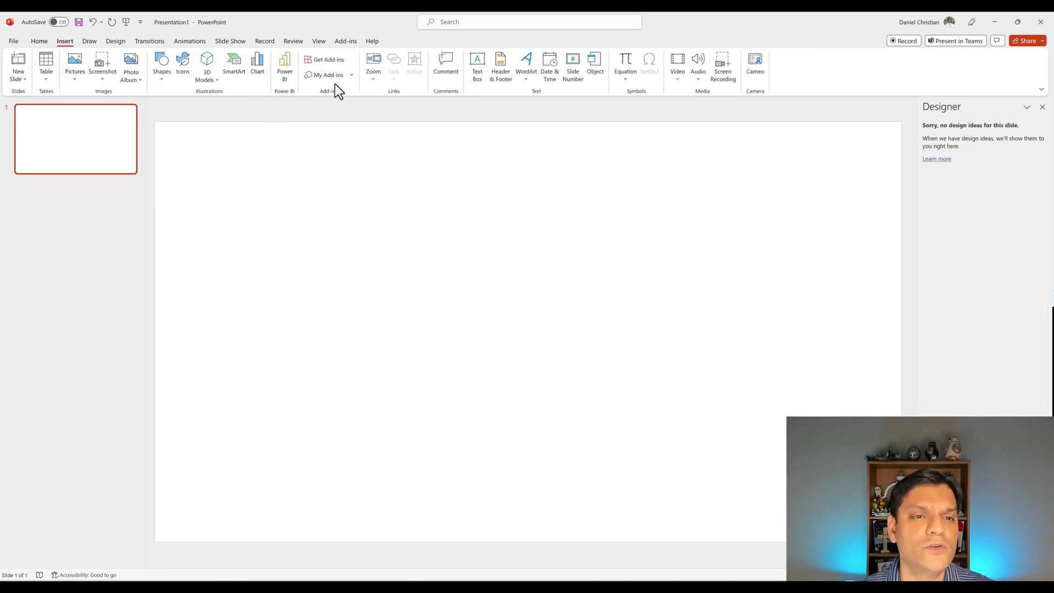
pyautogui.click(325, 75)
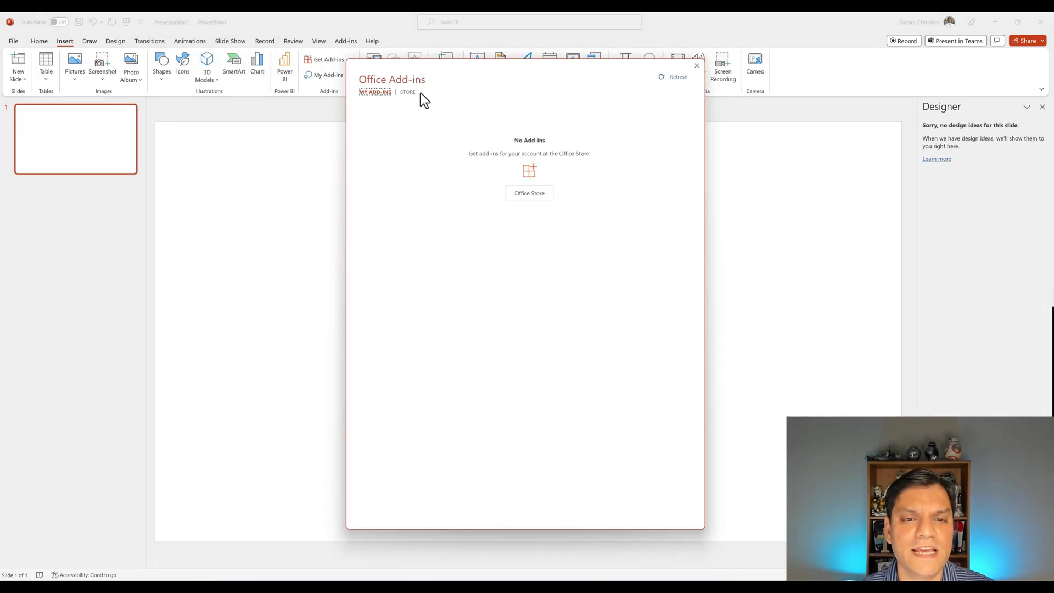
# Install the Forms add-in from the Store and copy the workshop survey's response link from Forms.
pyautogui.click(407, 93)
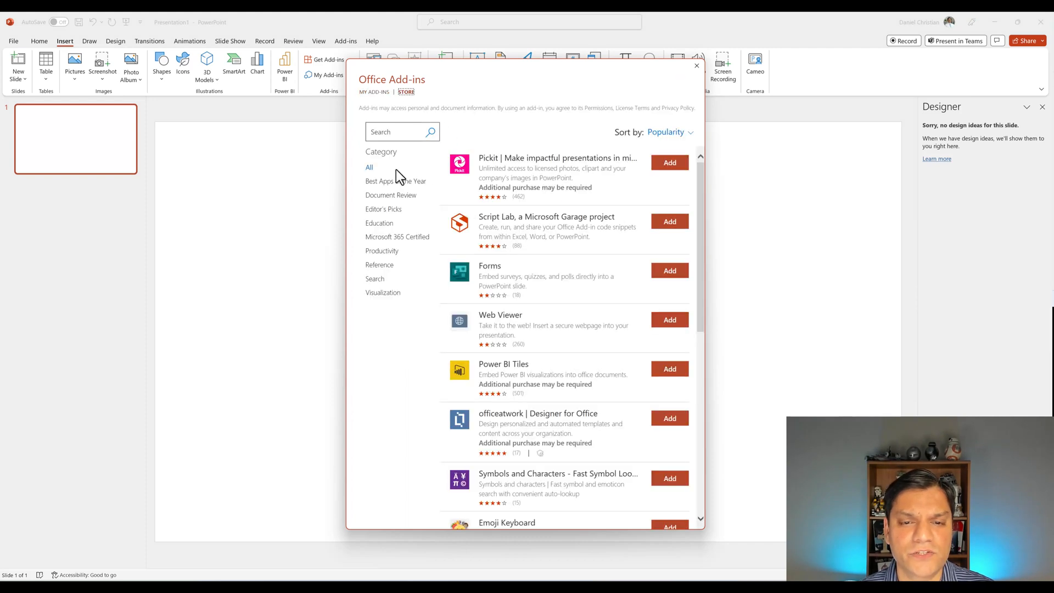
pyautogui.moveTo(670, 283)
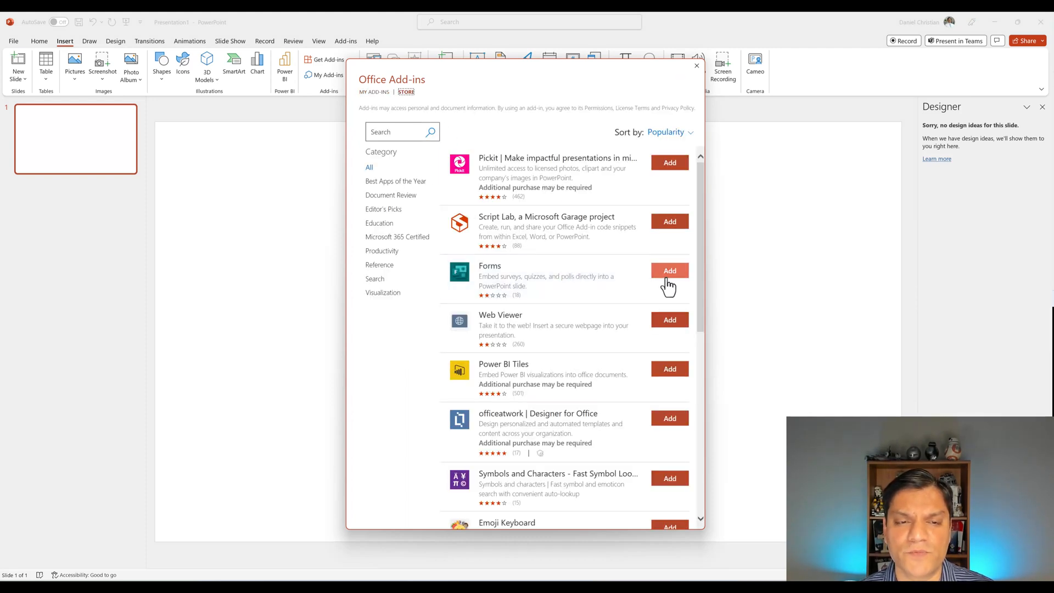
pyautogui.click(670, 270)
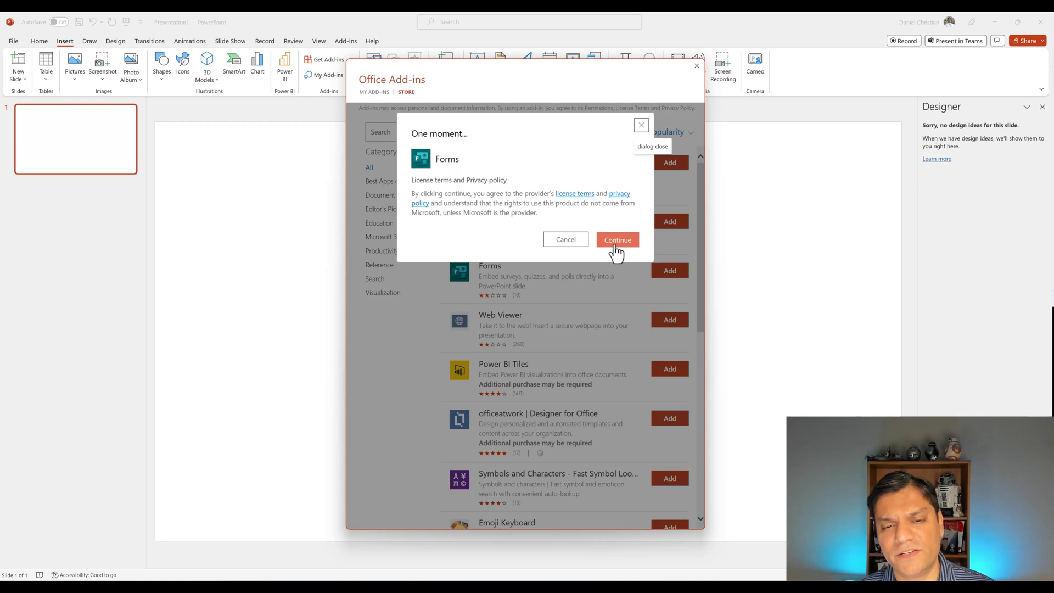
pyautogui.click(618, 239)
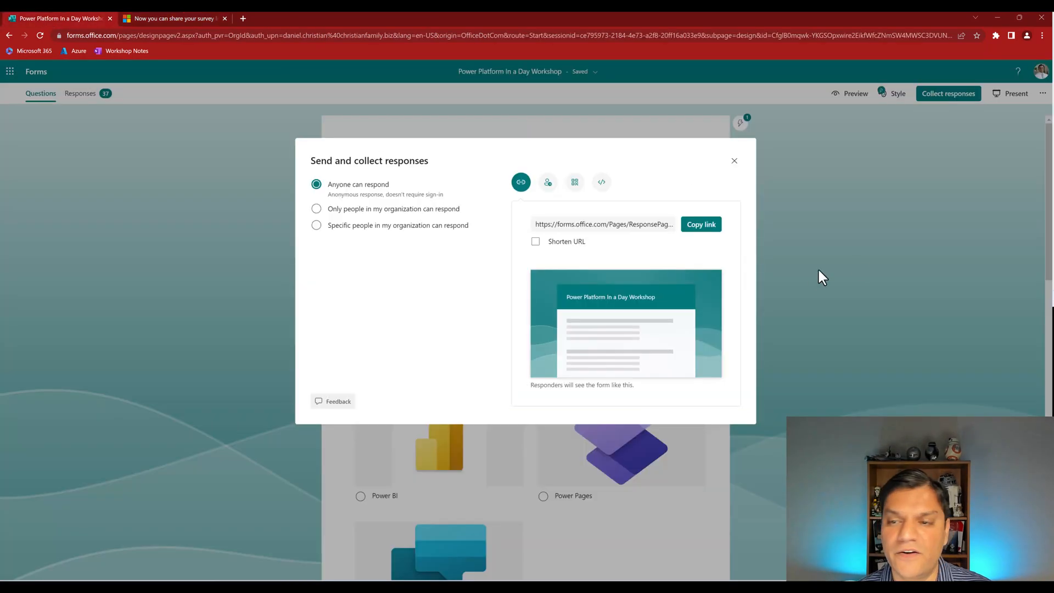
pyautogui.click(701, 224)
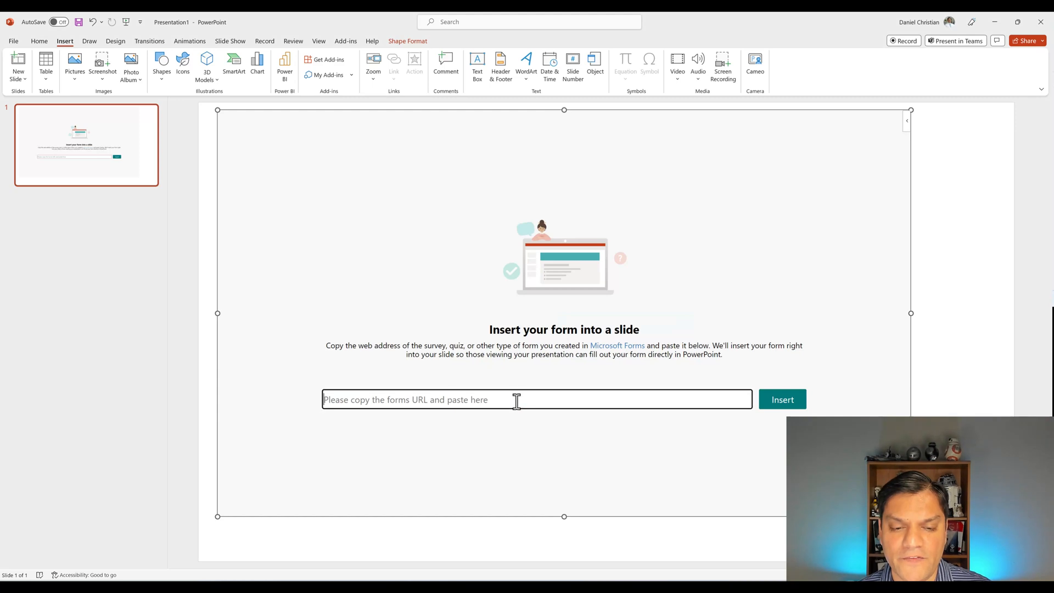
# Insert the survey into the slide by its pasted link, then view the Forms add-in's store details.
pyautogui.click(782, 400)
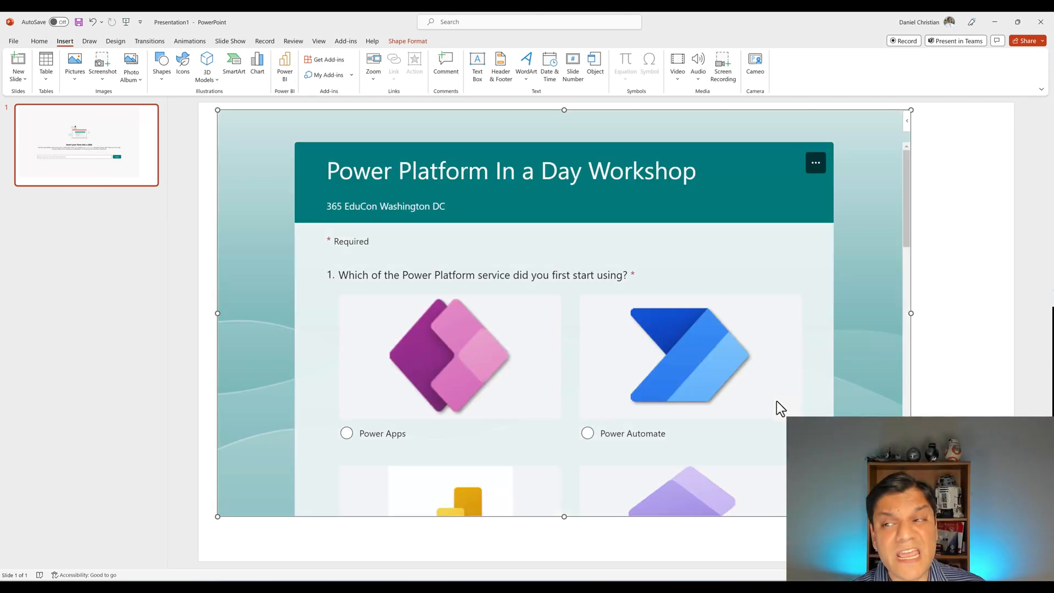
pyautogui.moveTo(855, 244)
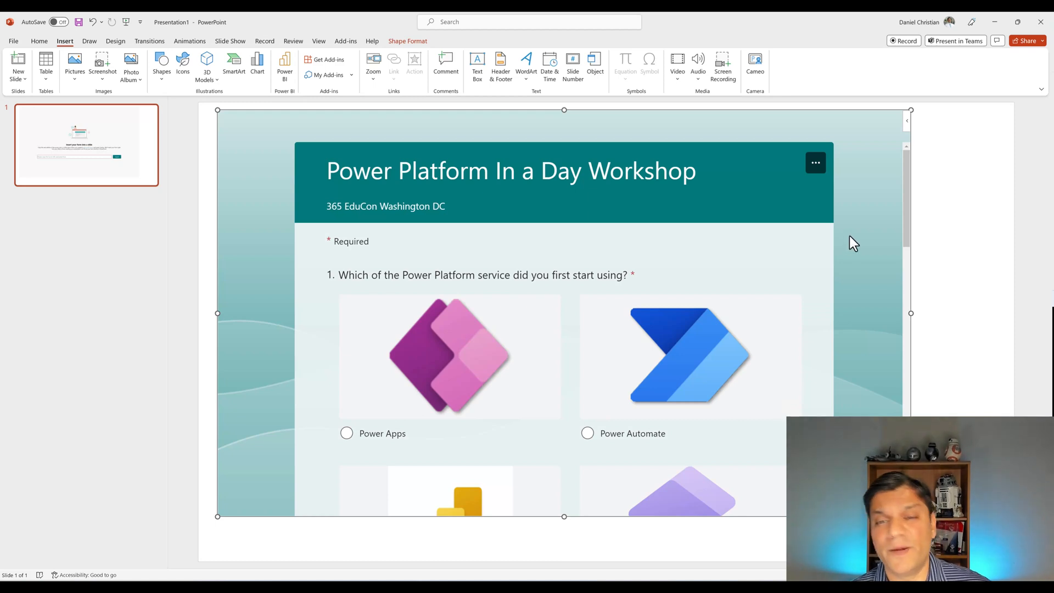
pyautogui.moveTo(910, 130)
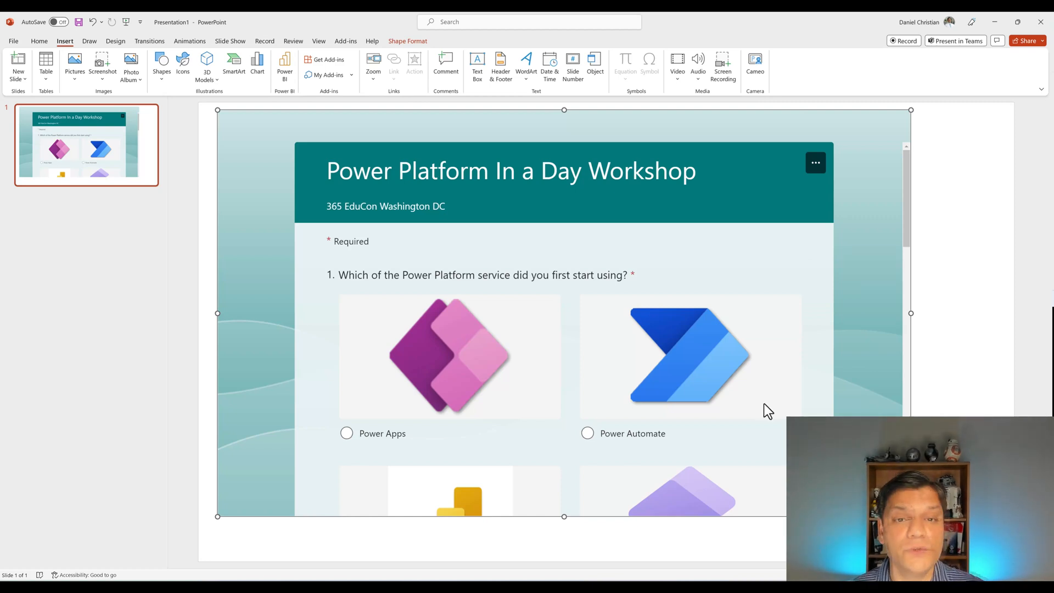
pyautogui.click(328, 59)
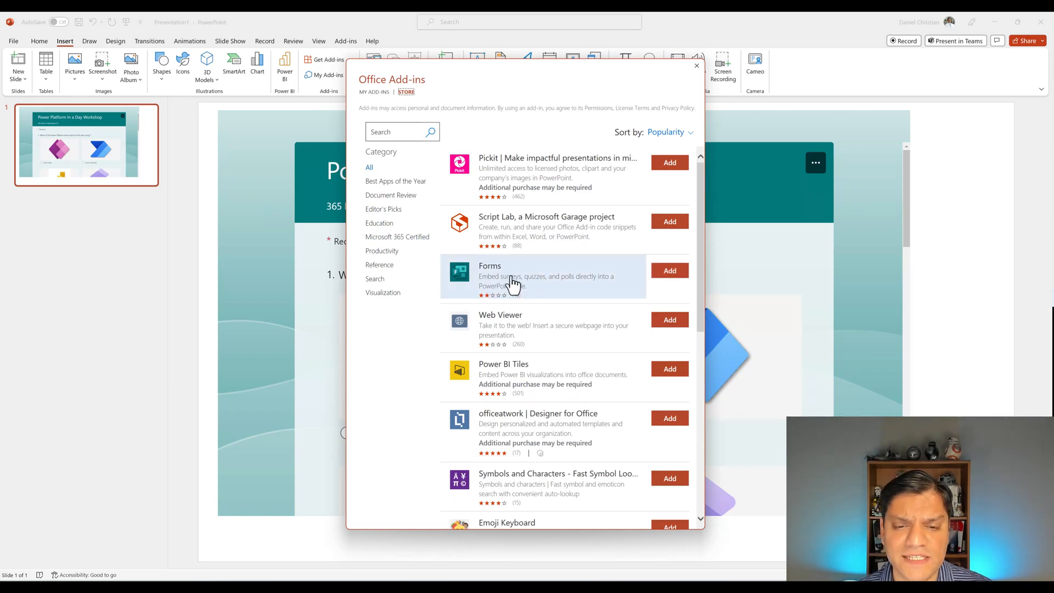
pyautogui.click(511, 276)
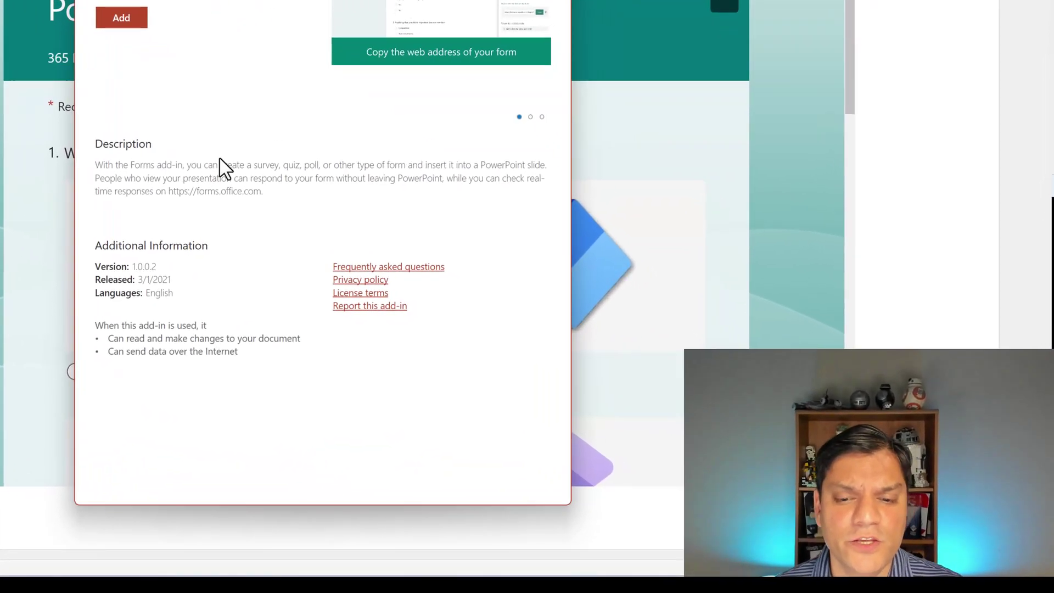